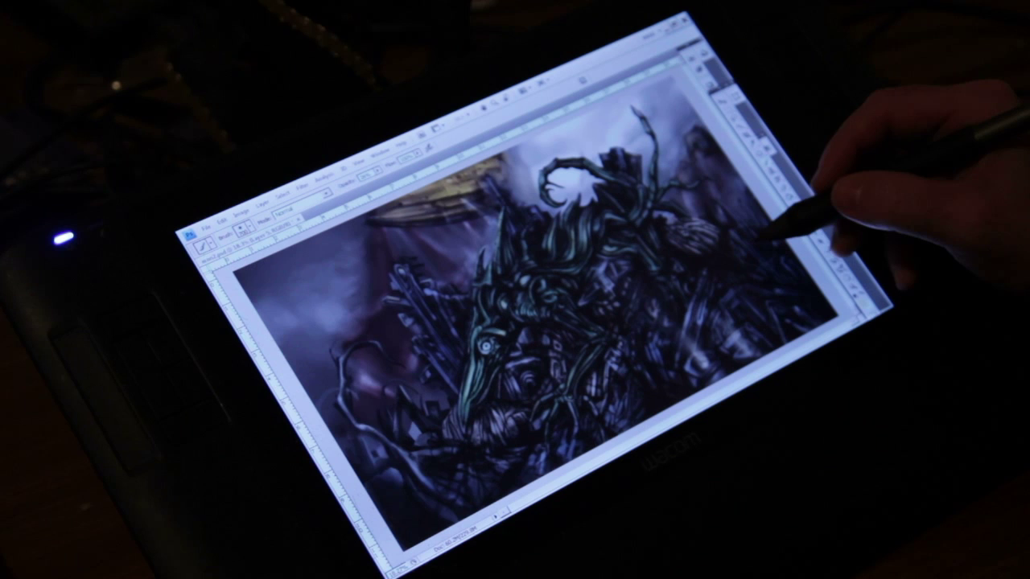
# - Open the Color Picker for the foreground colour from the Tools panel swatch
pyautogui.click(193, 241)
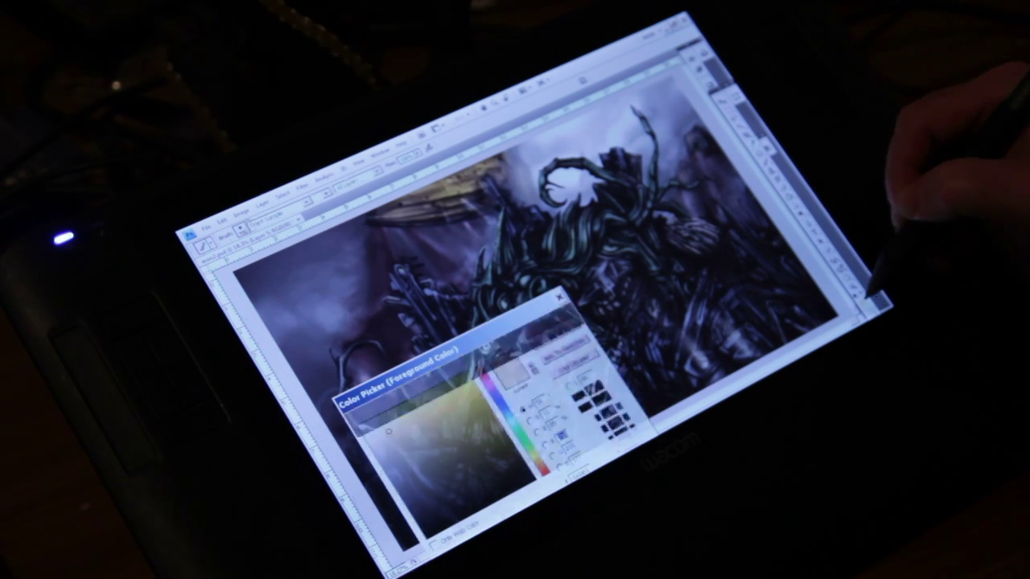